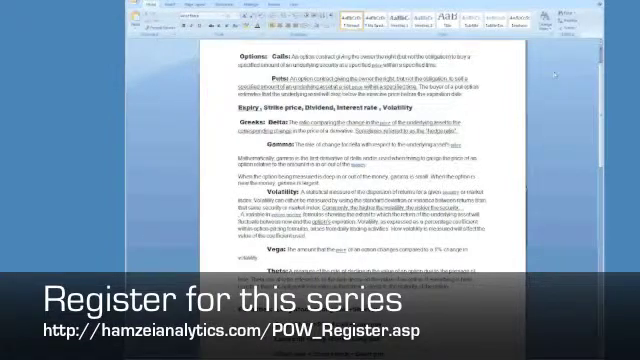
{"action": "scroll", "scroll_direction": "down", "scroll_amount": 3}
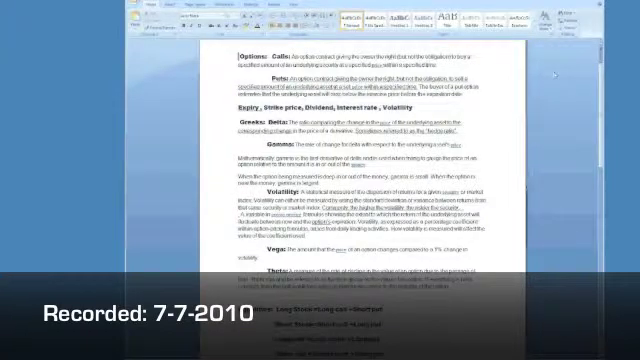
{"action": "scroll", "scroll_direction": "down", "scroll_amount": 3}
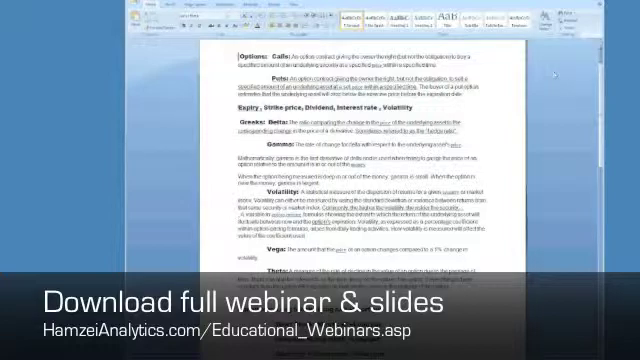
{"action": "scroll", "scroll_direction": "down", "scroll_amount": 3}
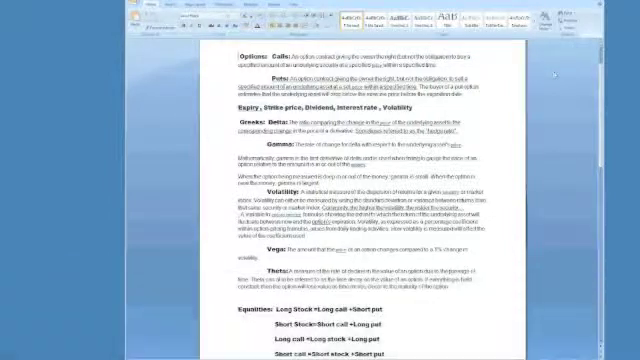